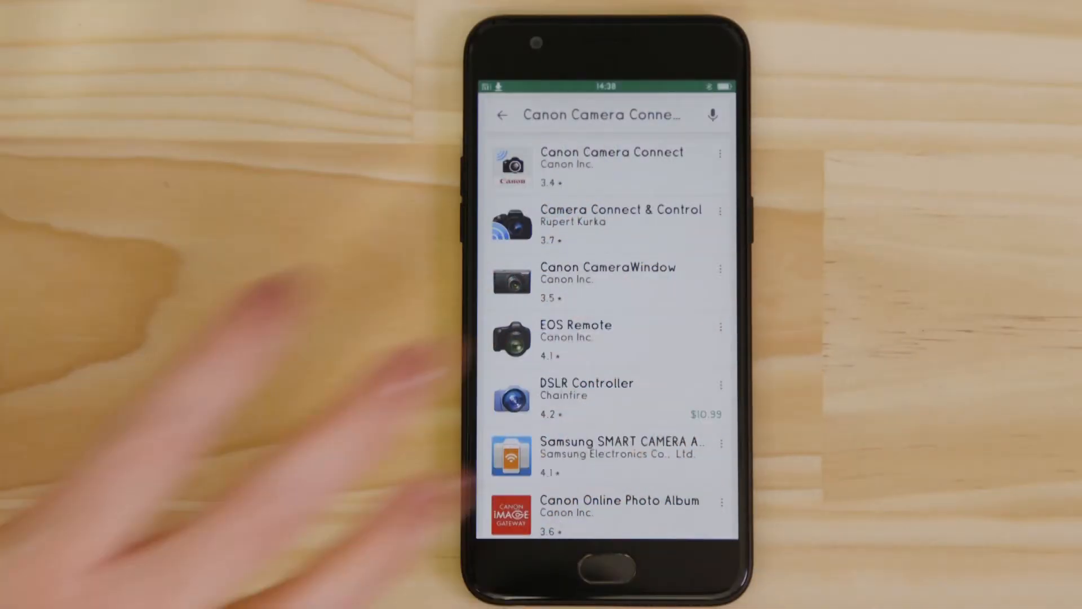
Install Canon Camera Connect from its Play Store page and accept its permissions.
left_click(609, 158)
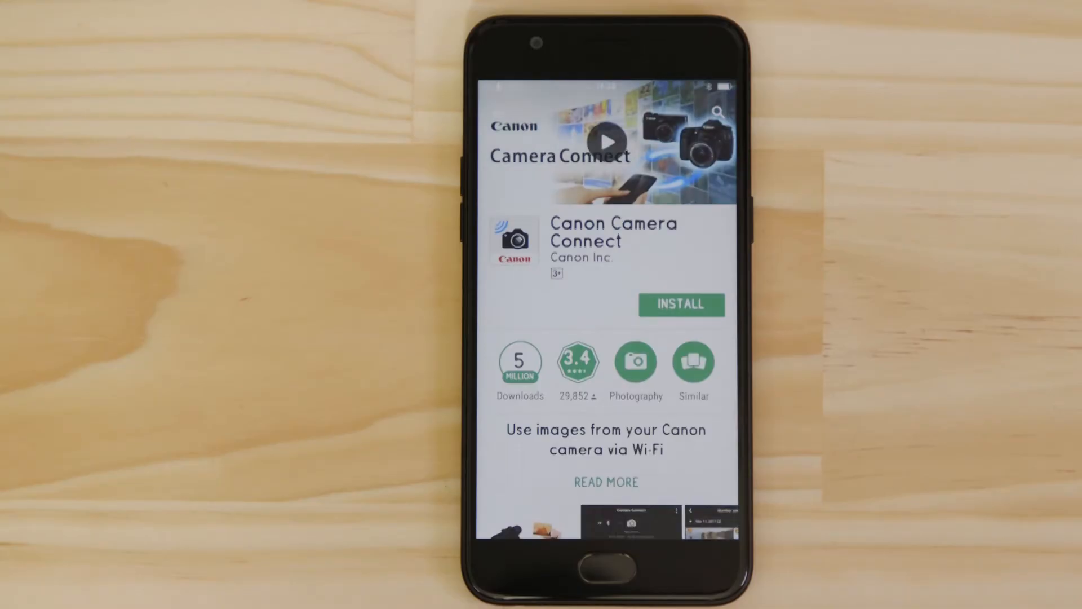
left_click(680, 305)
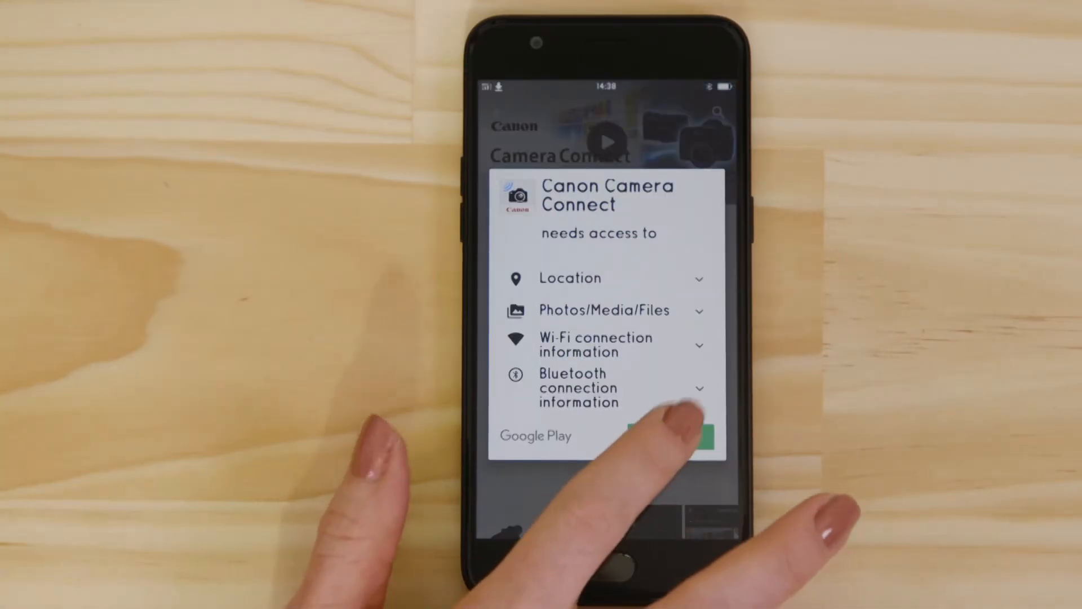
left_click(676, 435)
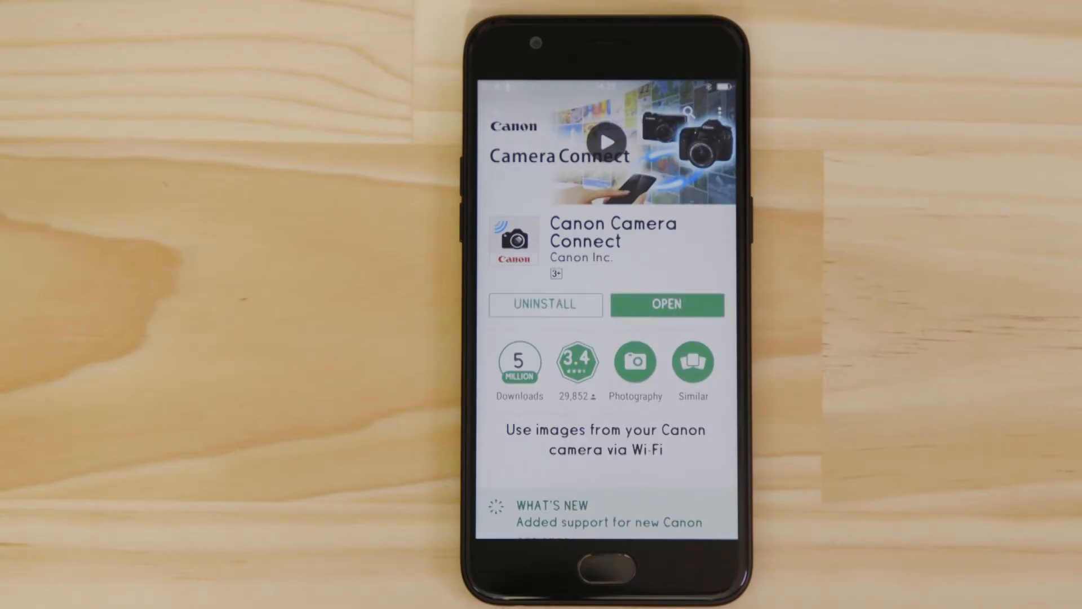
Launch the app and swipe through the intro to the camera-connection page.
left_click(666, 305)
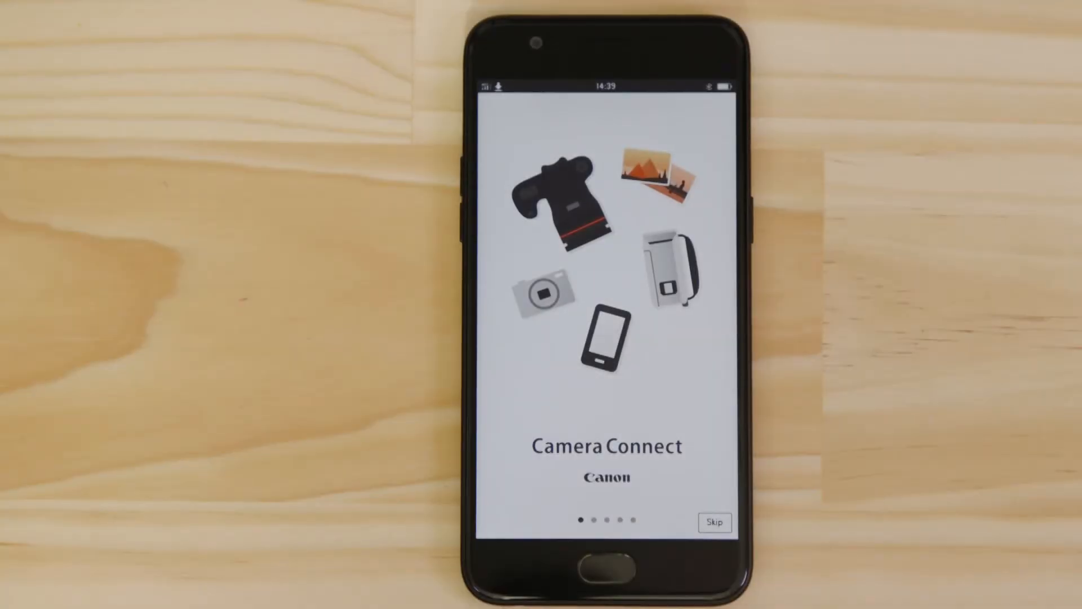
scroll("left", 3)
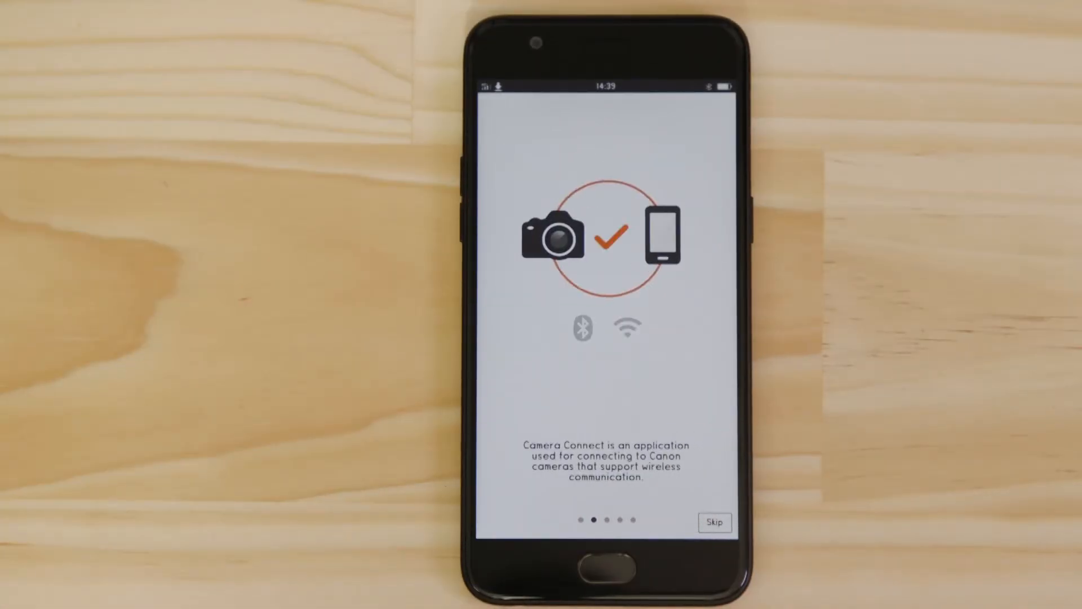
scroll("left", 3)
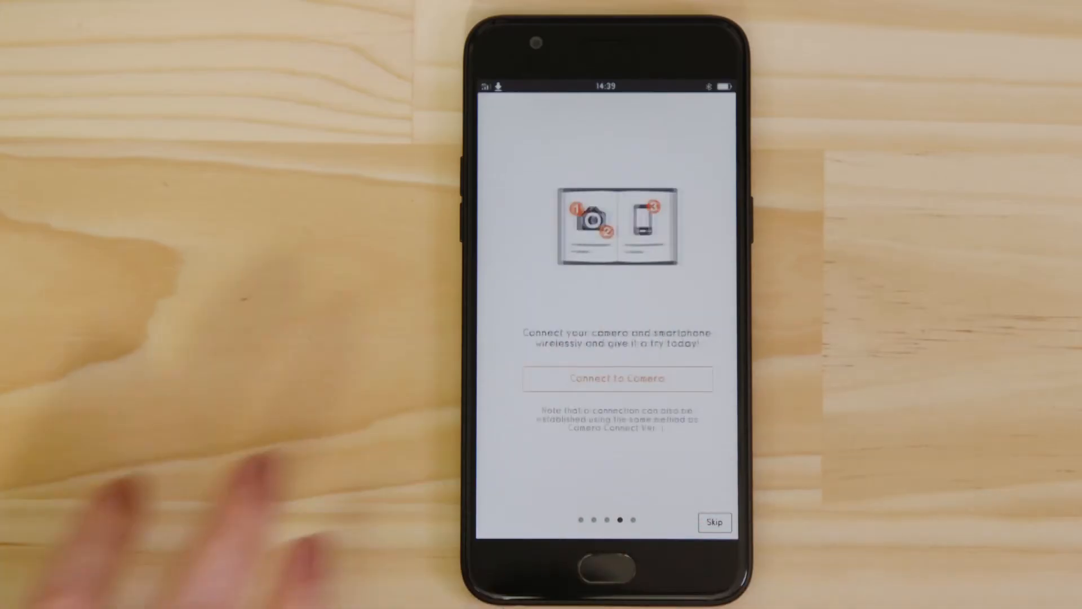
scroll("left", 3)
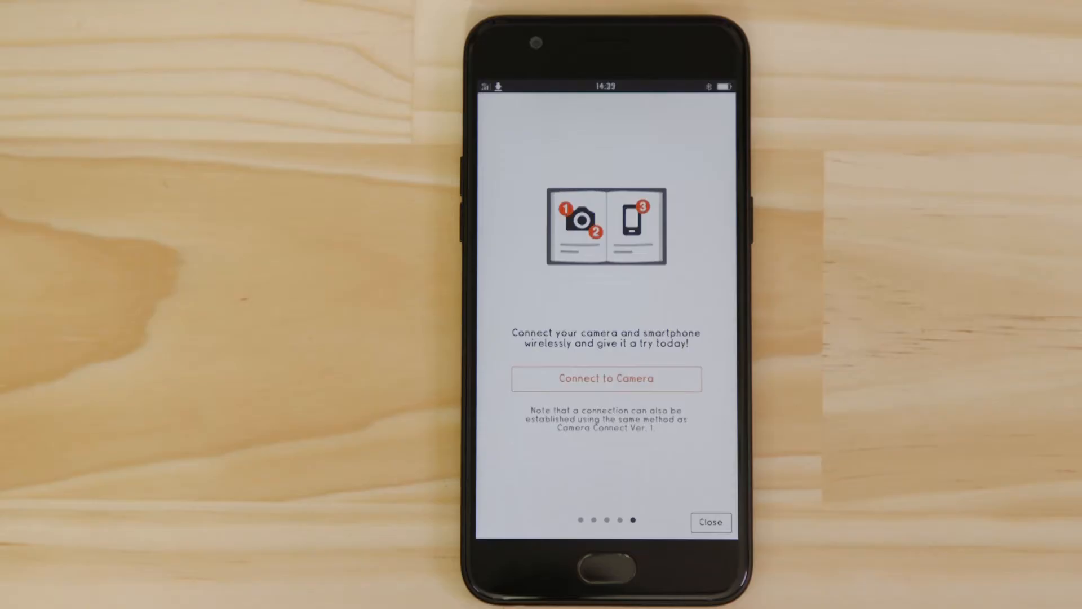
Finish the app intro and acknowledge the camera's nickname registration notice.
left_click(711, 522)
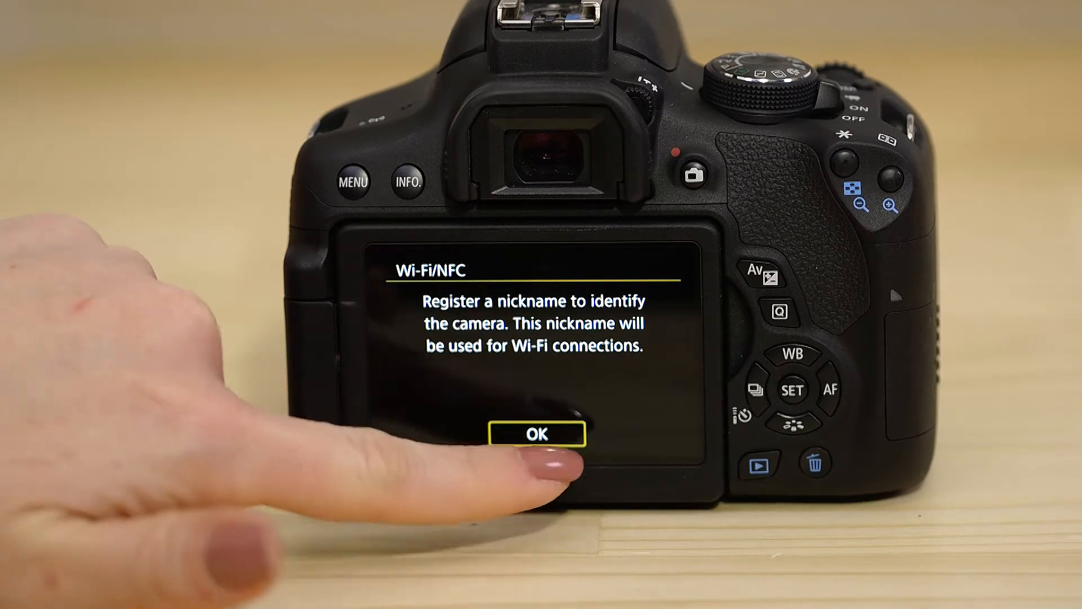
left_click(535, 434)
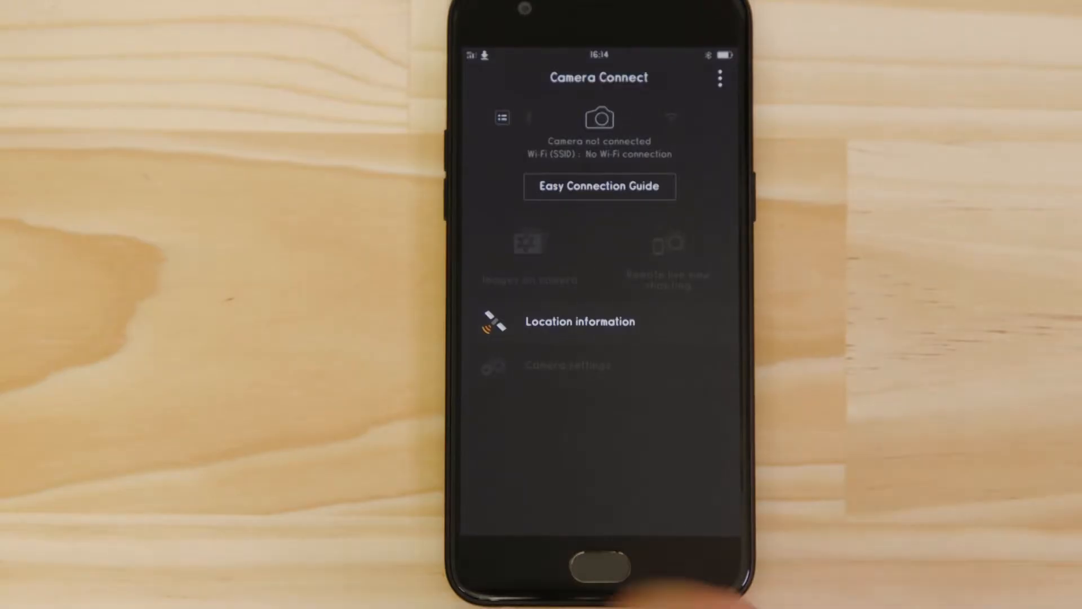
From Settings Wi-Fi, join the 750D_Canon0A network with the camera's password.
left_click(600, 565)
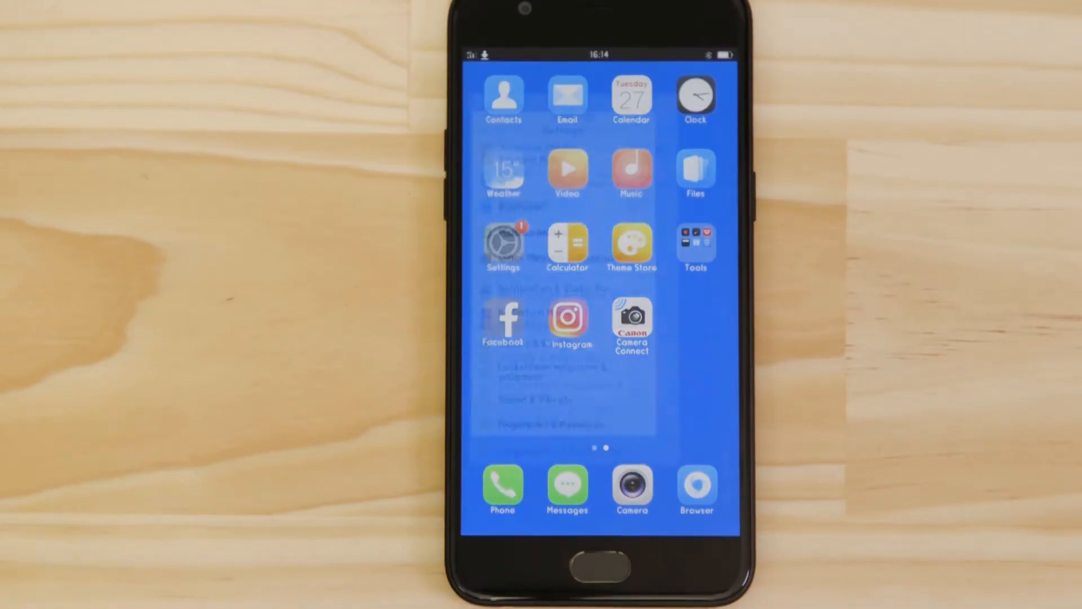
left_click(502, 243)
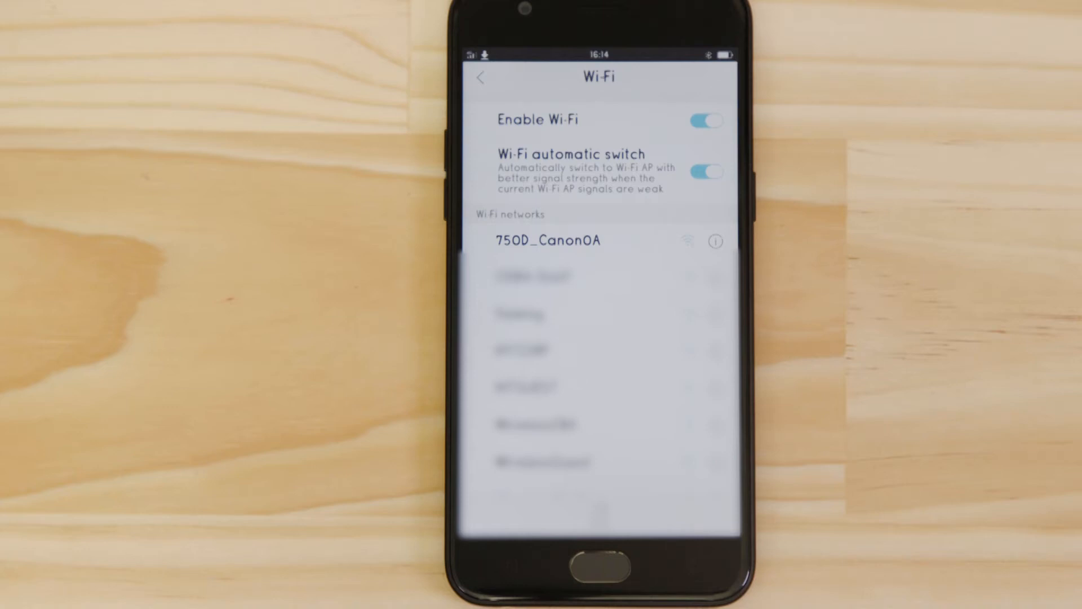
left_click(548, 240)
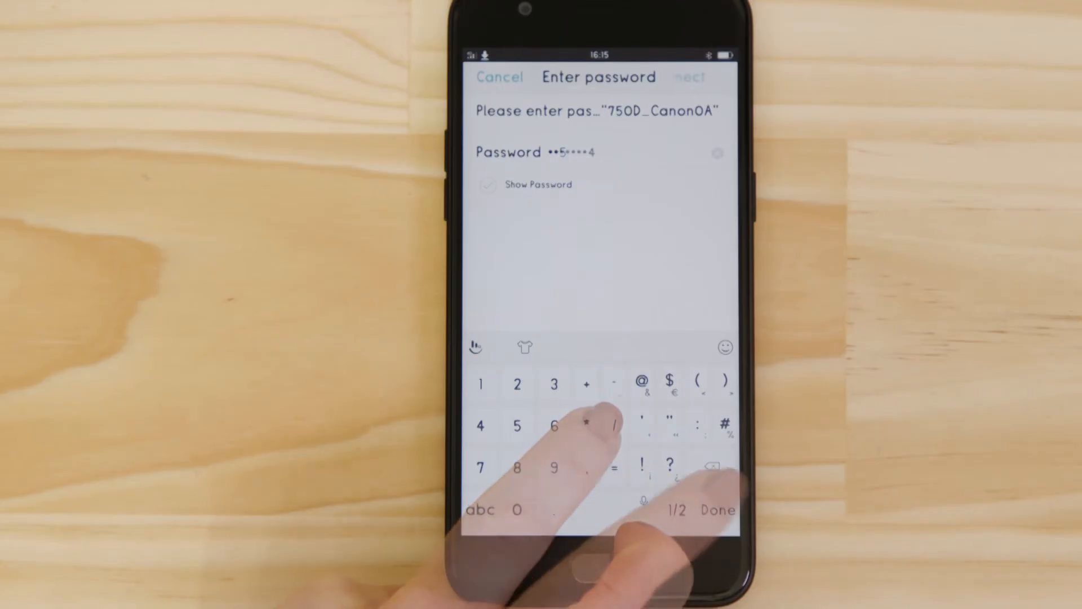
left_click(717, 510)
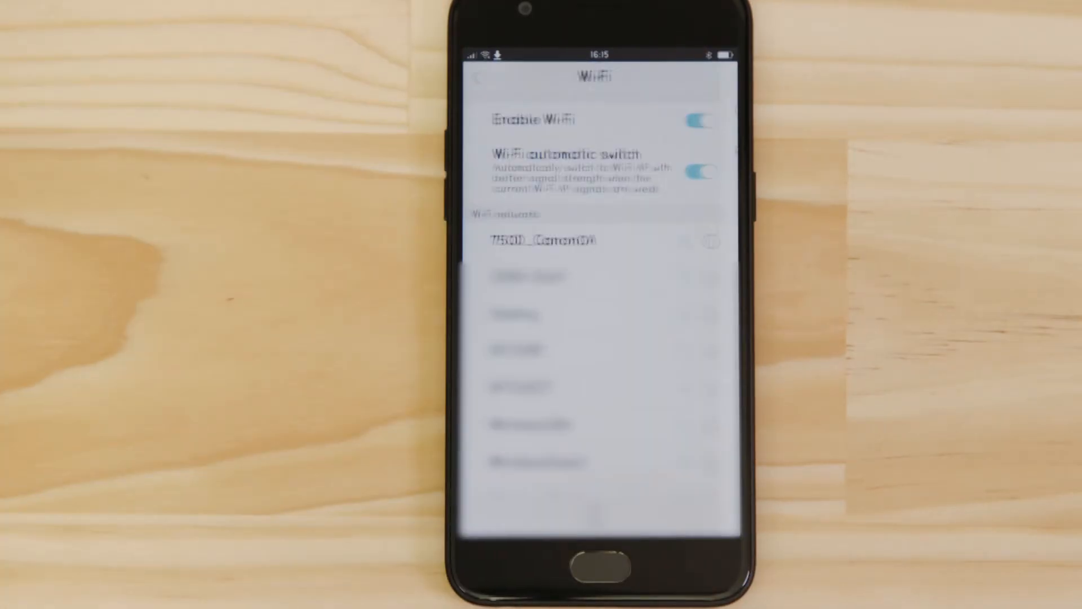
Approve the camera's connection to the CPH1701 smartphone with all images viewable.
left_click(546, 239)
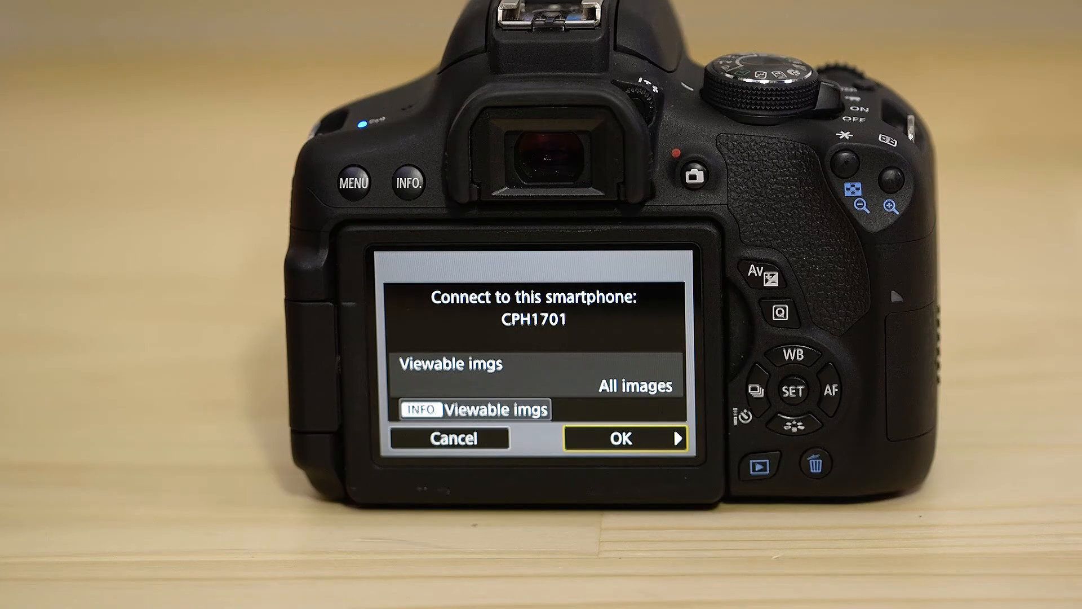
left_click(621, 439)
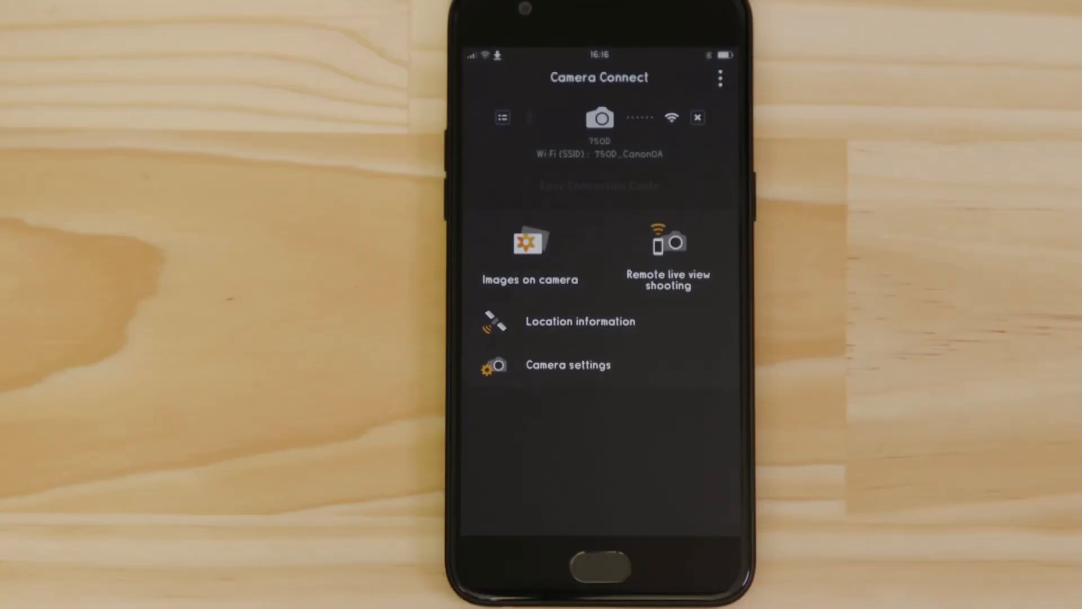
Start remote live view shooting and take a photo from the phone.
left_click(667, 248)
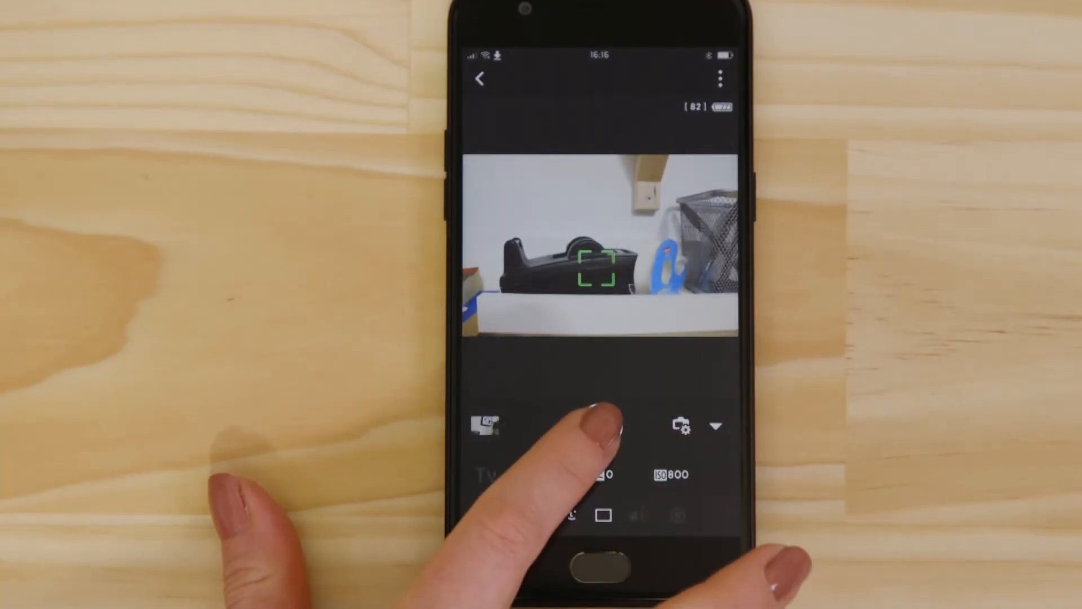
left_click(597, 425)
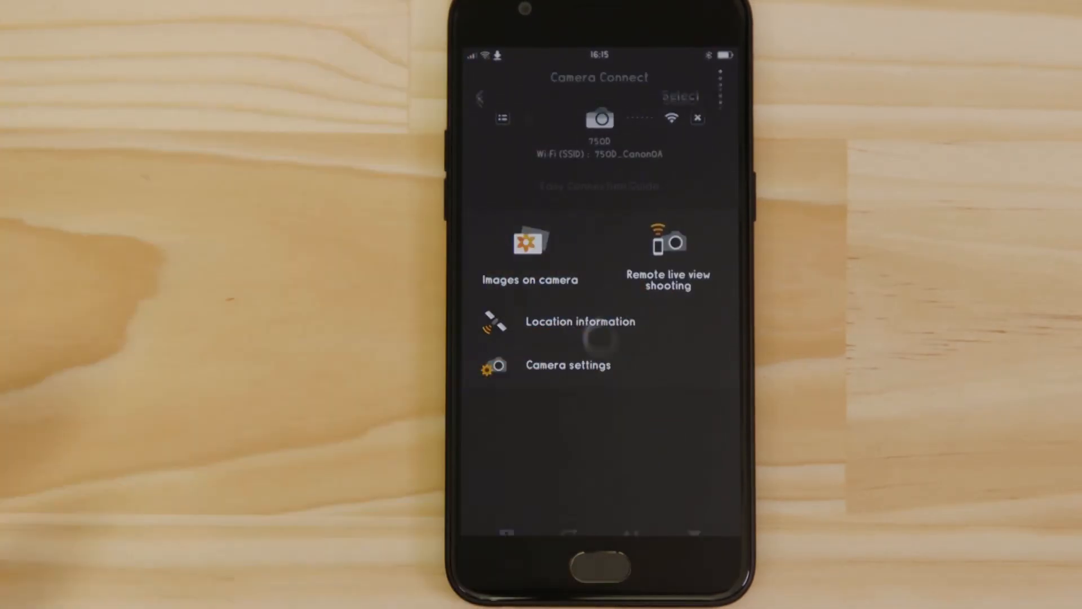
Browse Images on camera, view a beach photo full-size, and return to the grid.
left_click(530, 244)
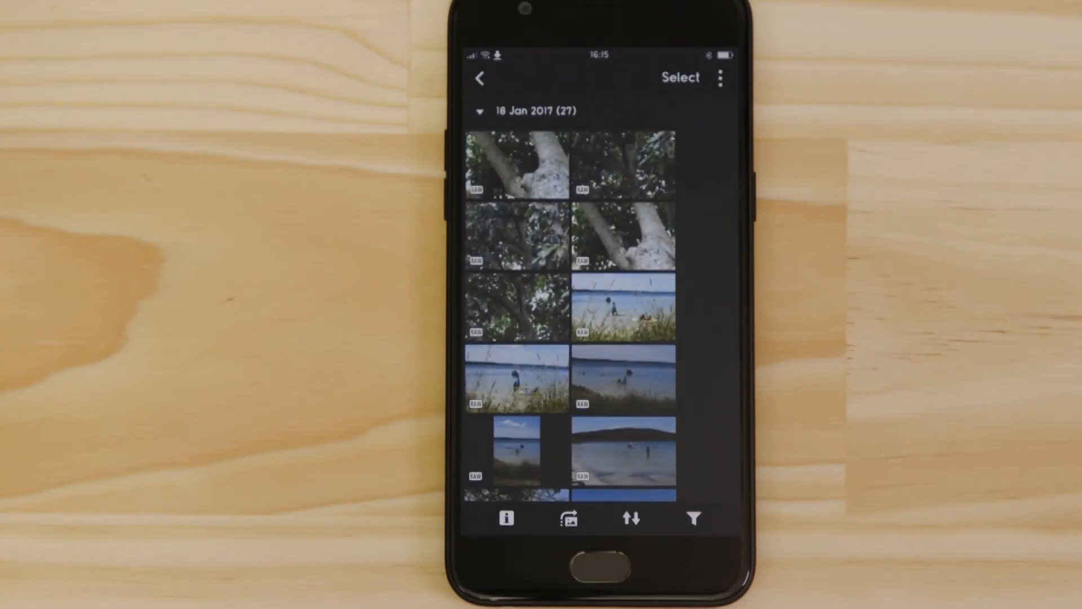
scroll("down", 3)
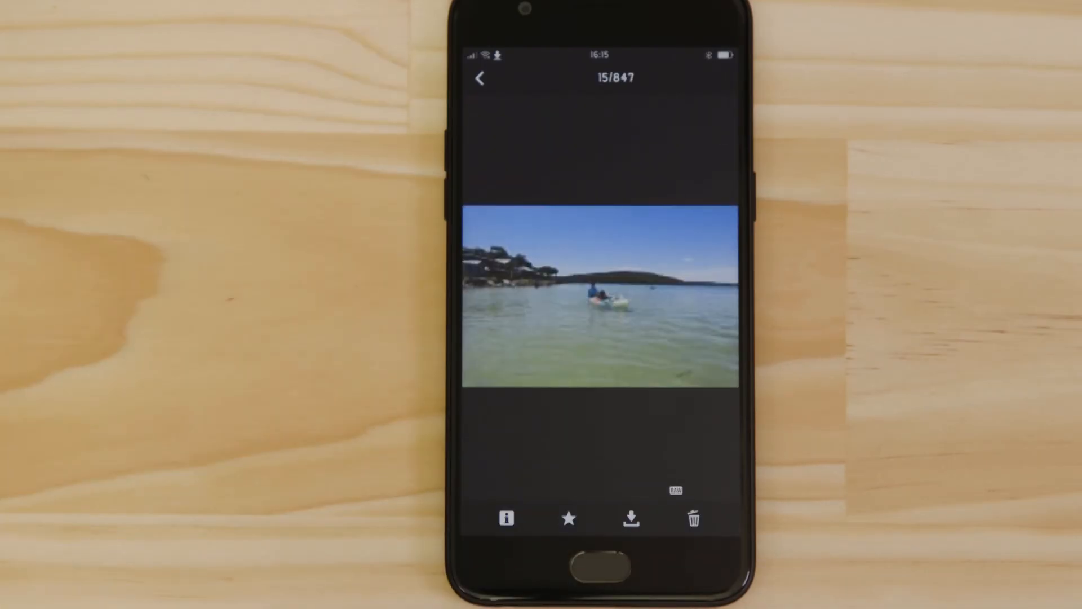
left_click(628, 517)
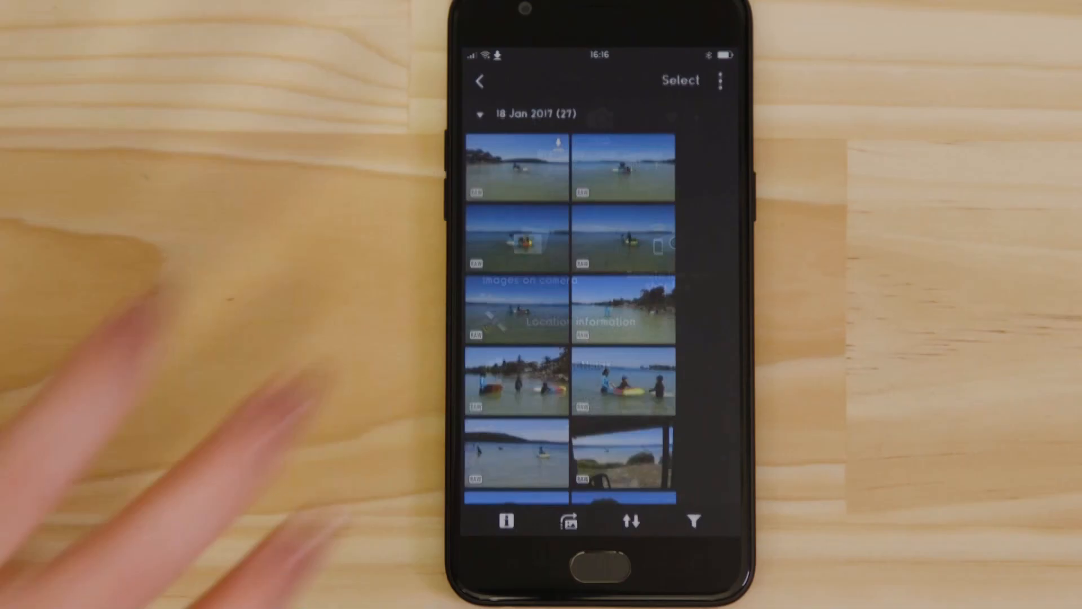
Confirm reconnecting the camera to the smartphone on its Connect to smartphone screen.
left_click(479, 81)
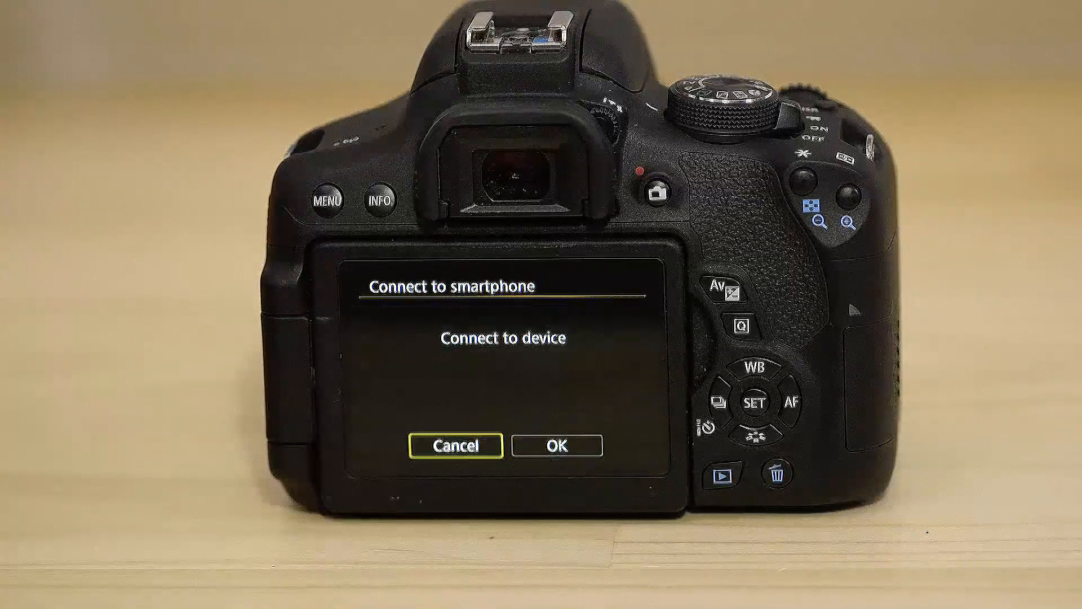
left_click(554, 447)
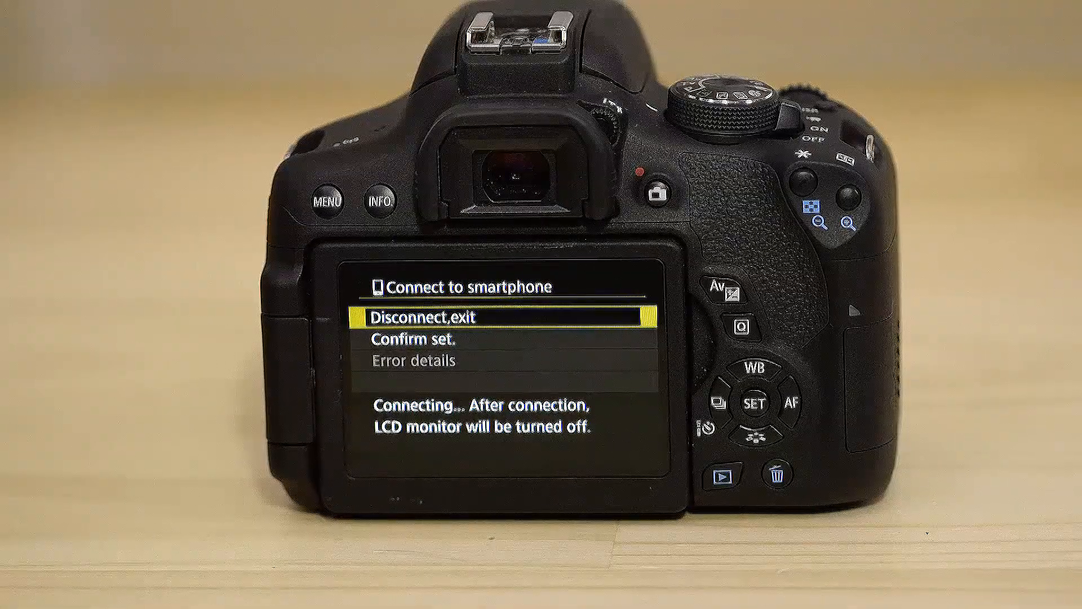